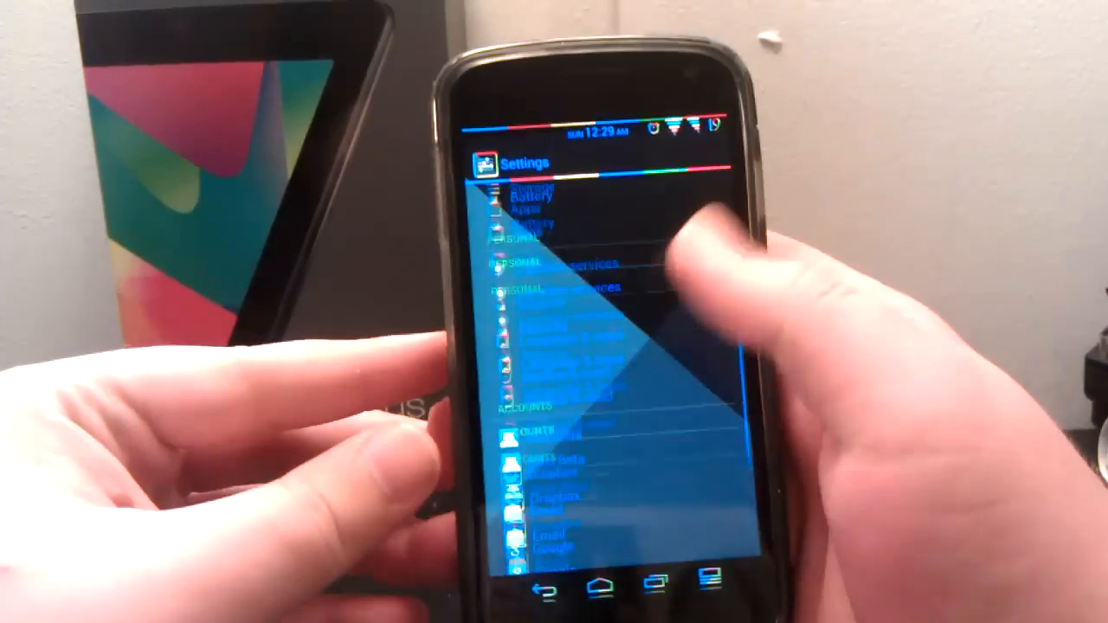
pyautogui.scroll(-3)
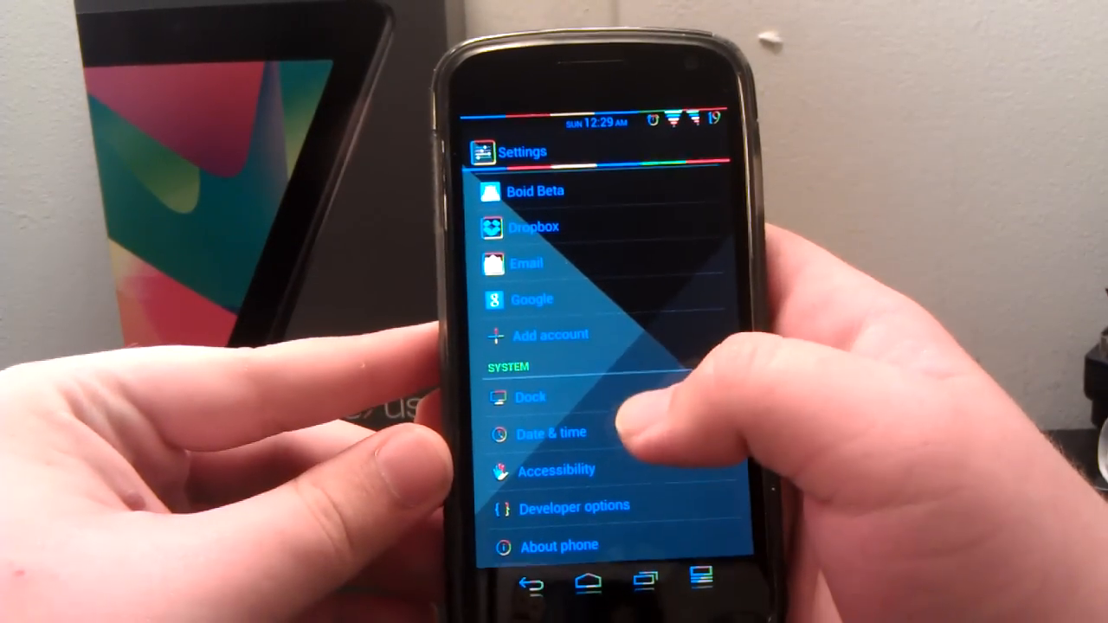